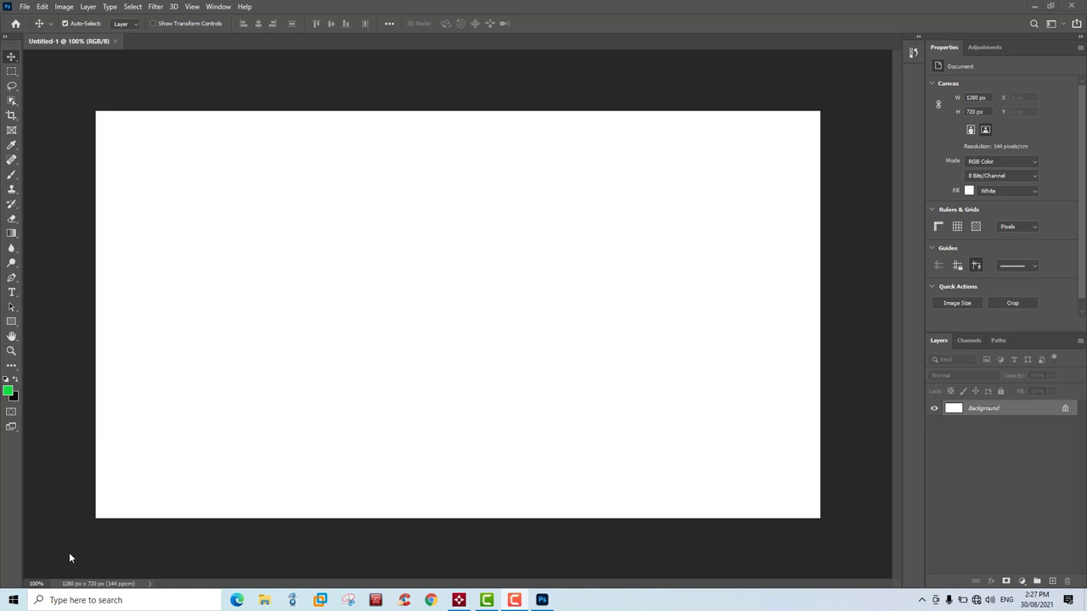
mouse_move(82, 100)
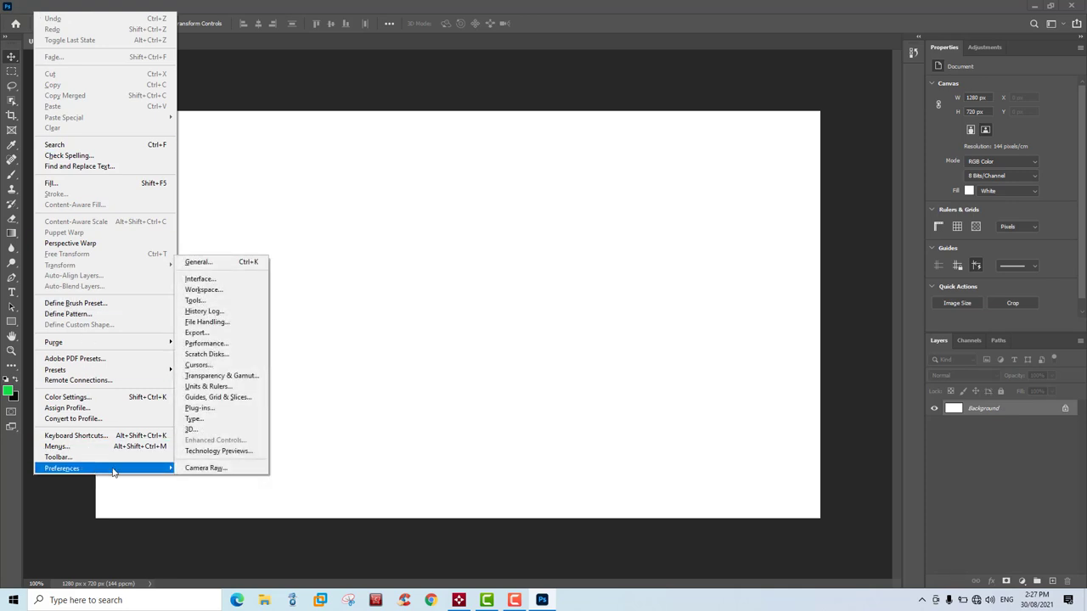
mouse_move(162, 476)
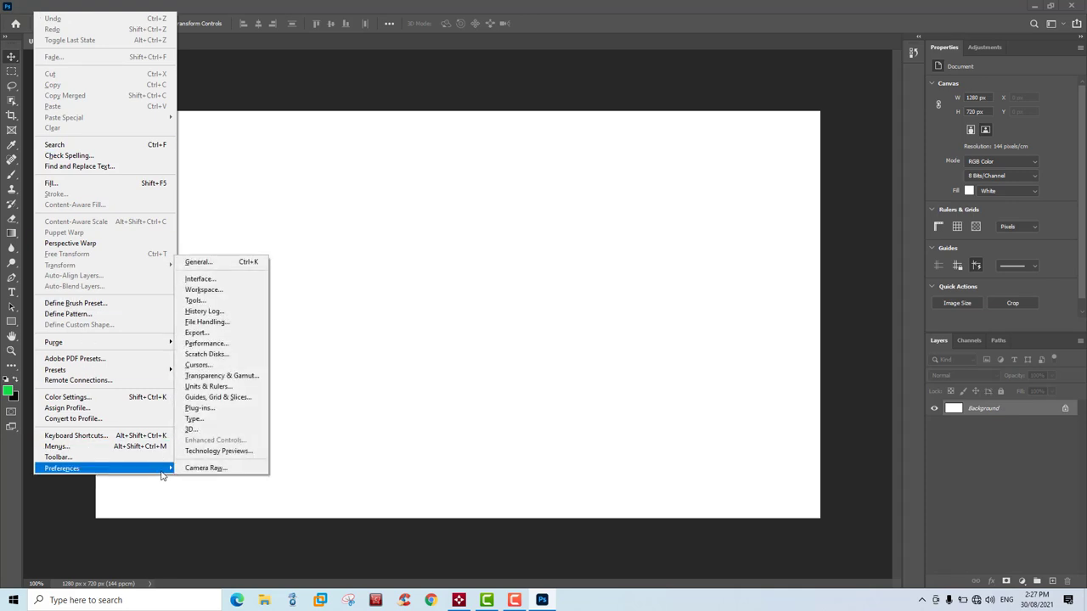
mouse_move(207, 354)
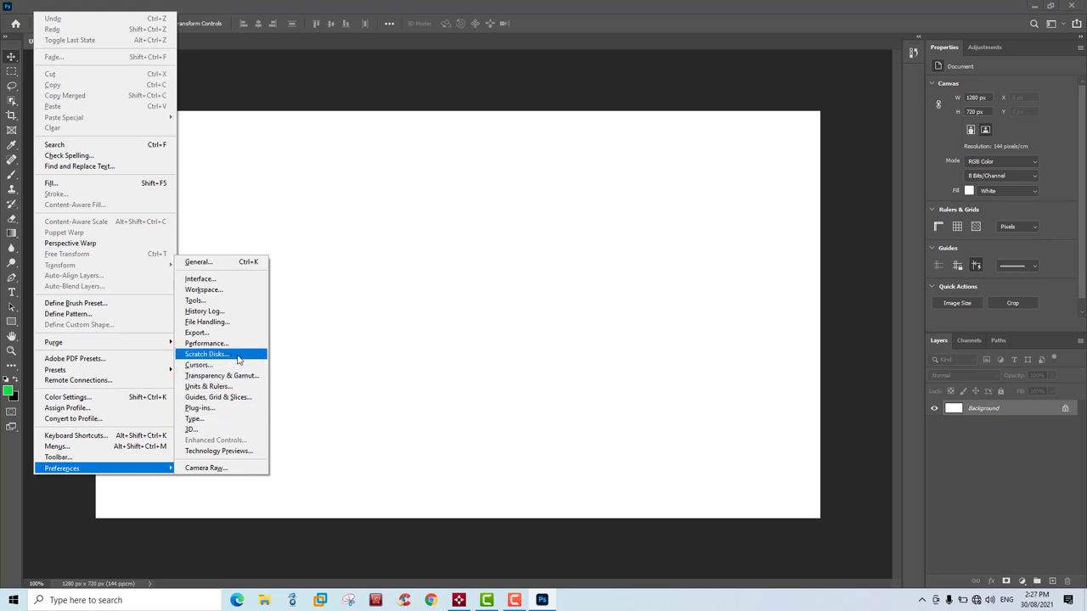
In Scratch Disks preferences, toggle the Active checkboxes so only D:\ is active, C:\ unchecked
left_click(207, 354)
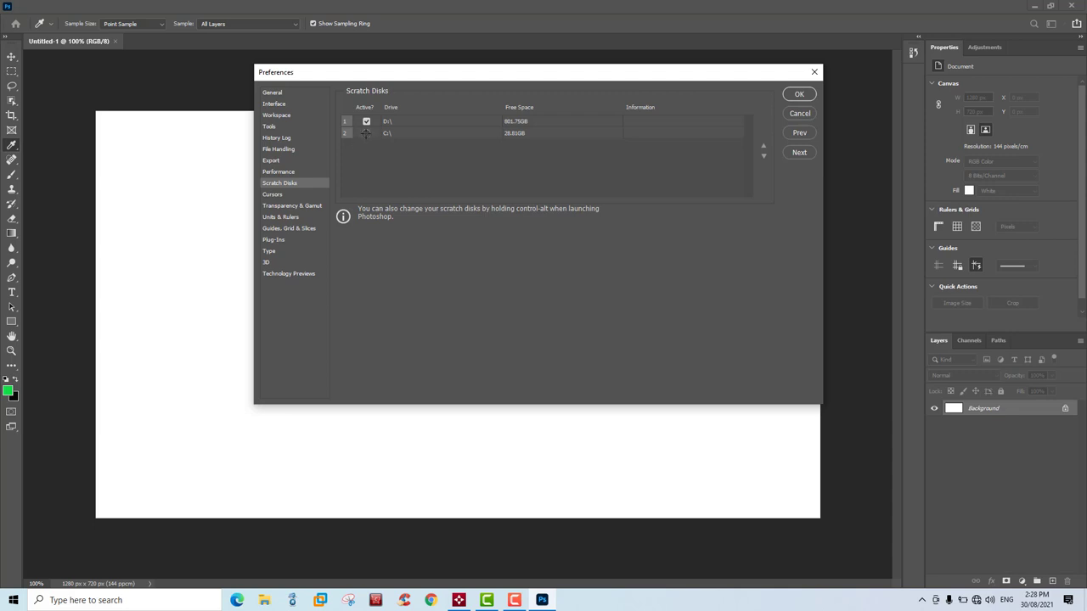
left_click(366, 133)
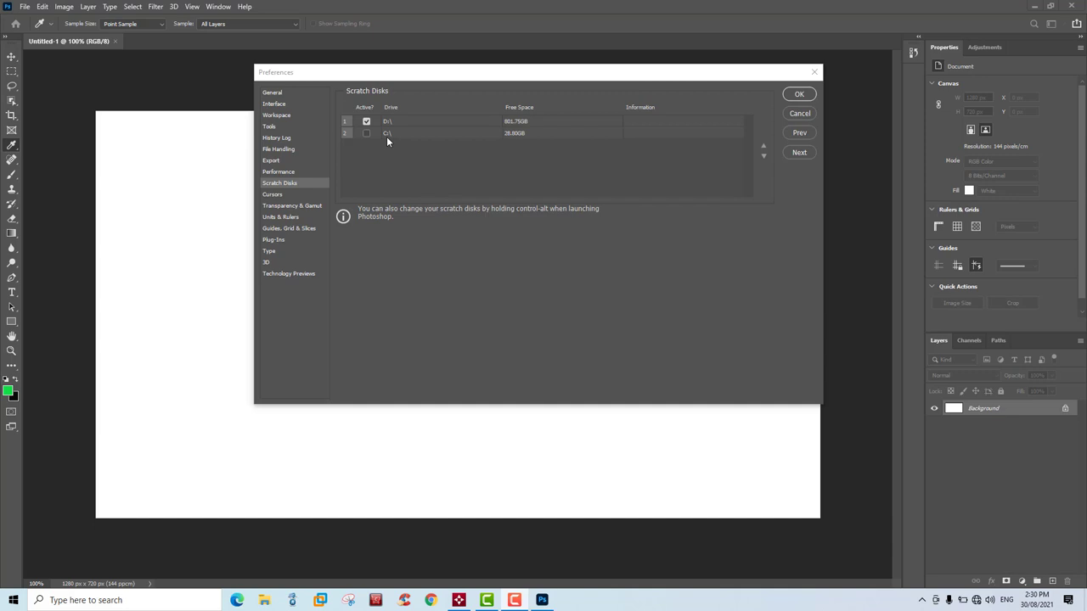
mouse_move(386, 141)
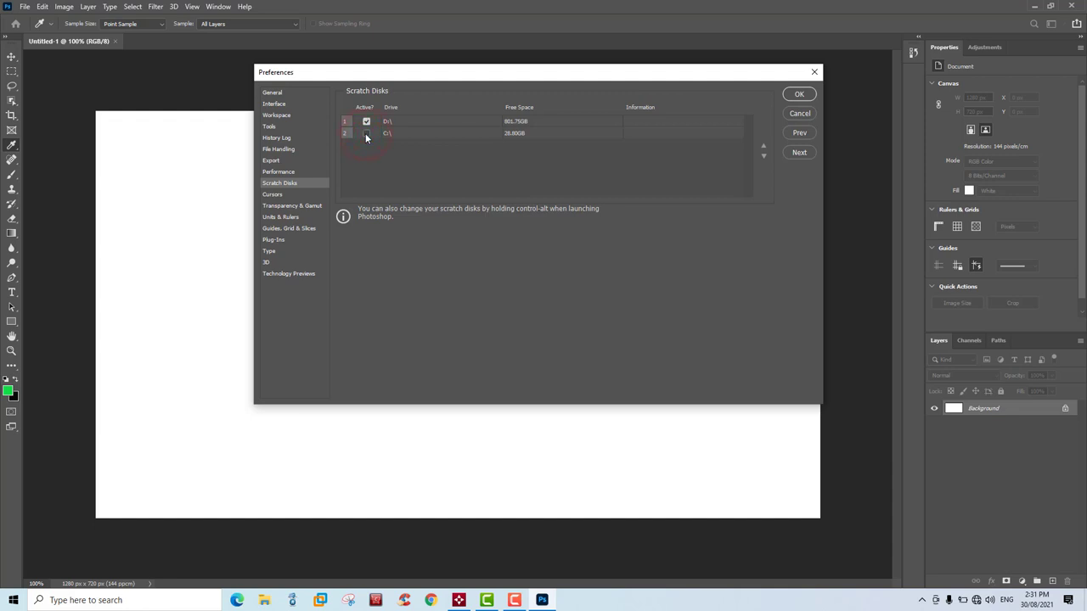
left_click(366, 134)
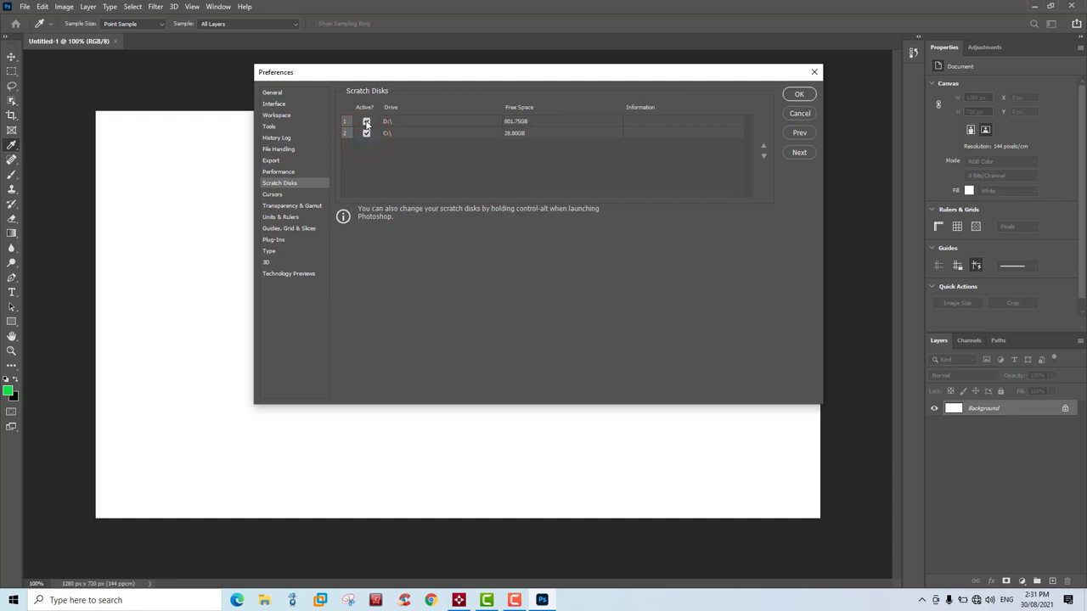
left_click(366, 120)
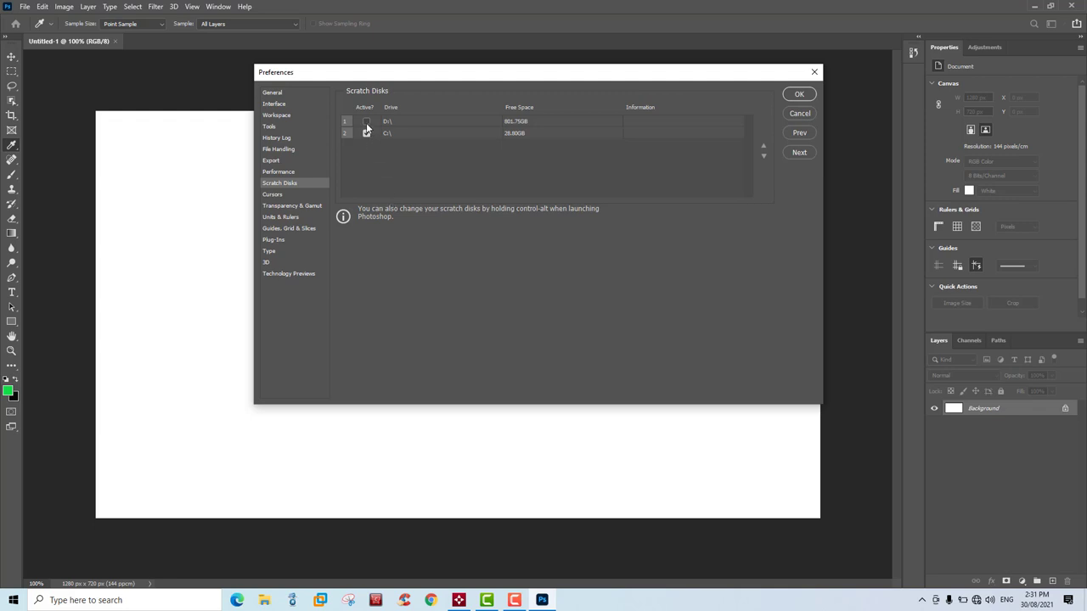
left_click(366, 134)
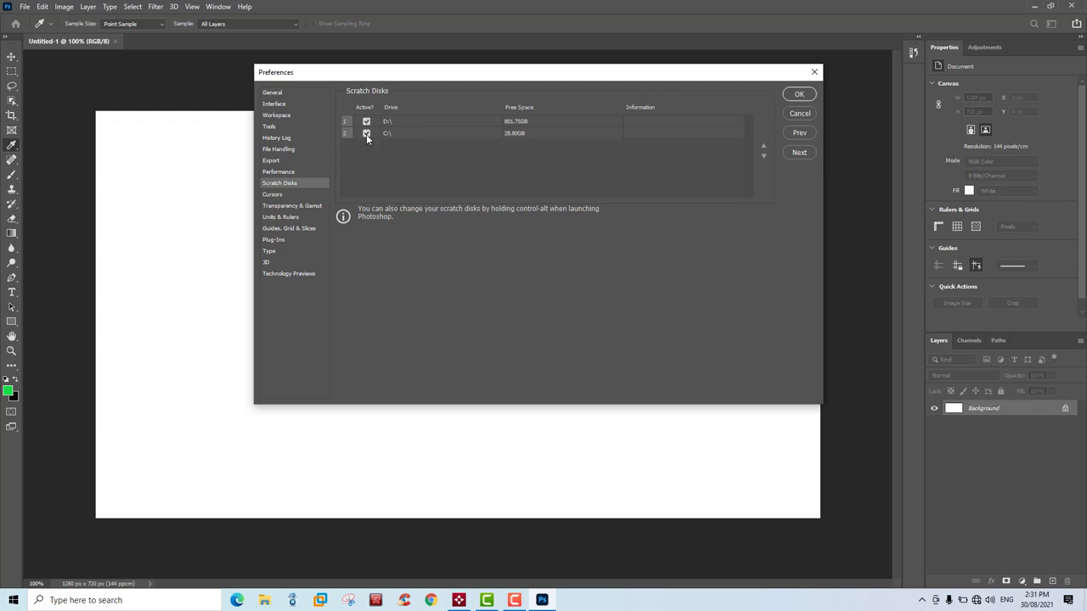
left_click(366, 133)
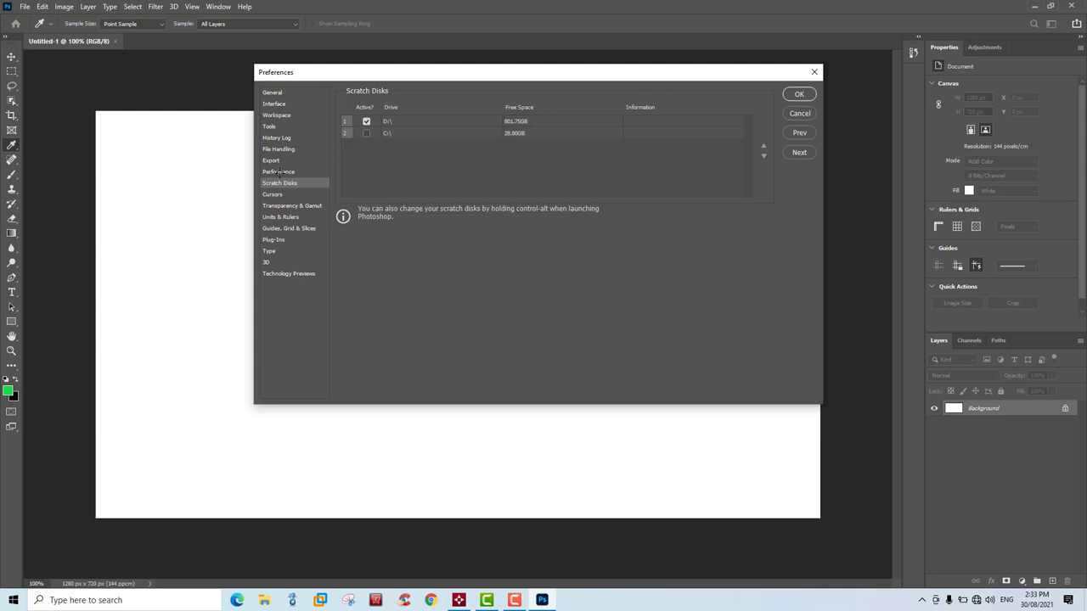
Keep Let Photoshop Use at 4757 MB under Performance and confirm Preferences with OK
left_click(279, 171)
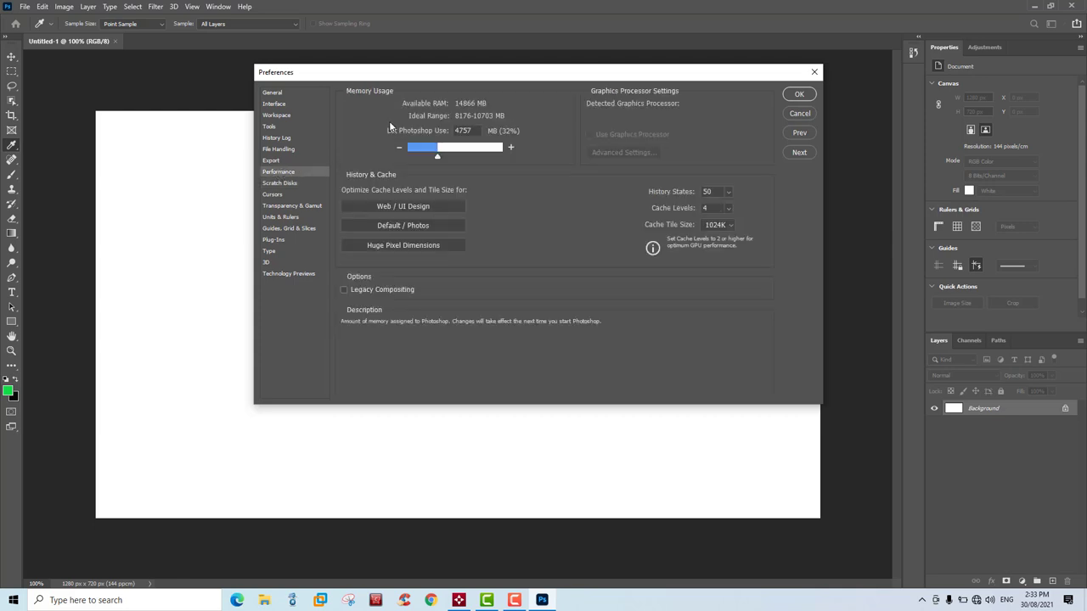
mouse_move(412, 117)
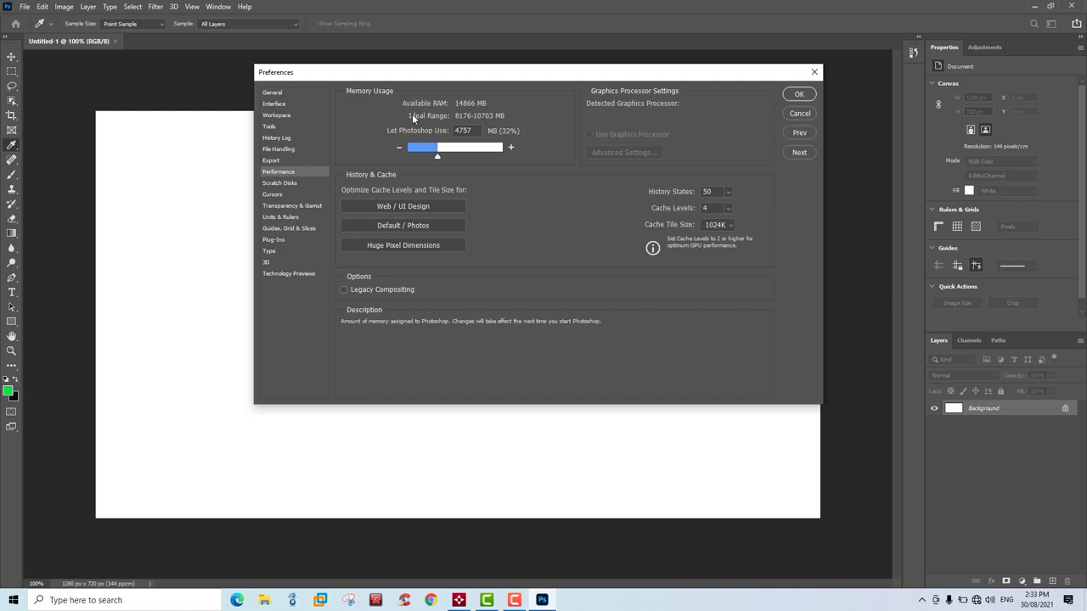
mouse_move(456, 113)
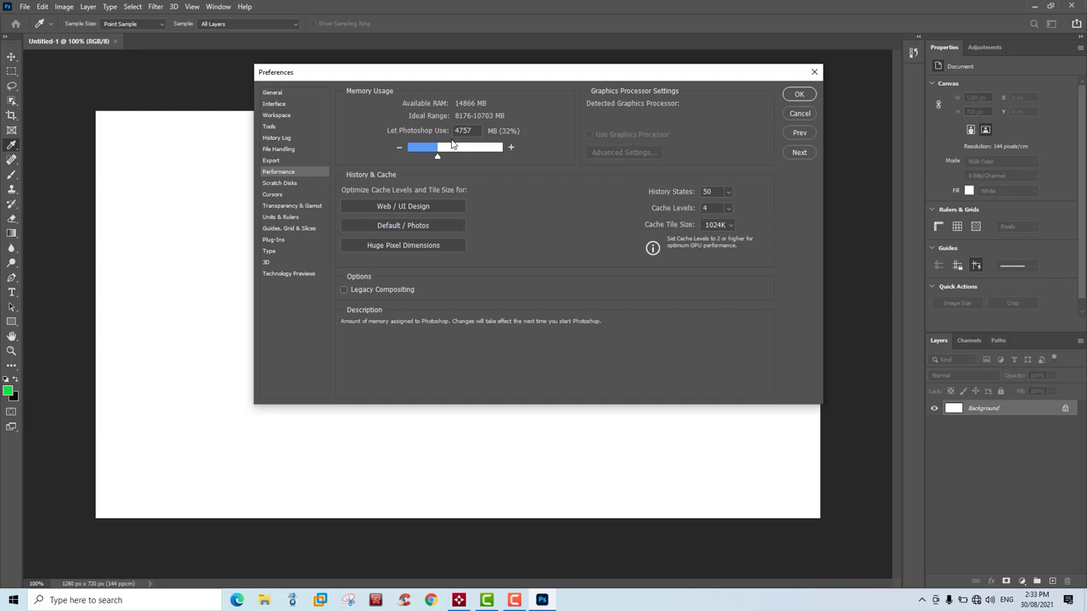
left_click(463, 131)
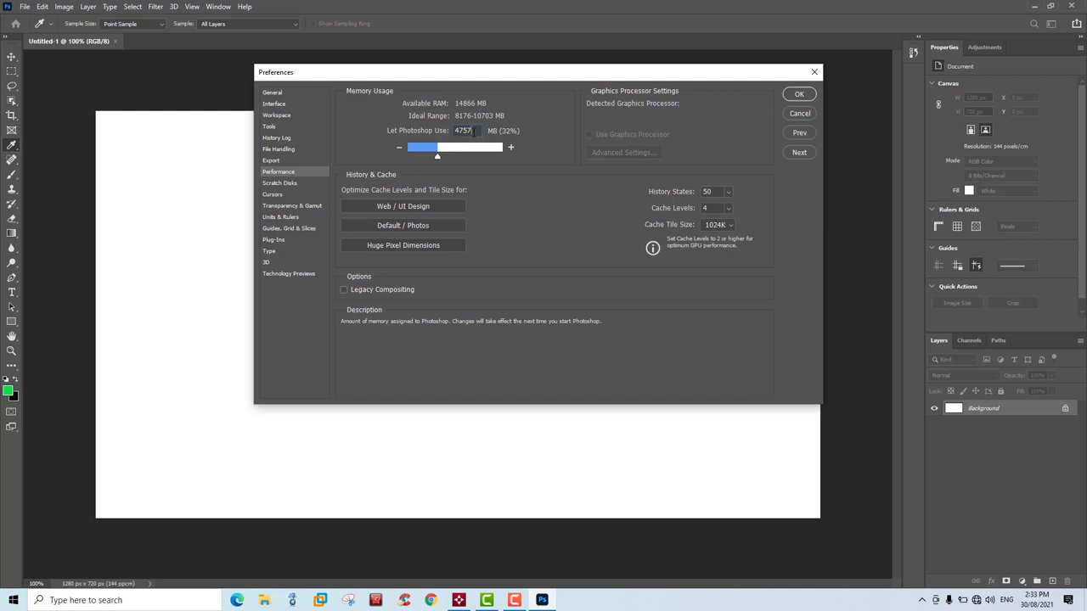
mouse_move(446, 183)
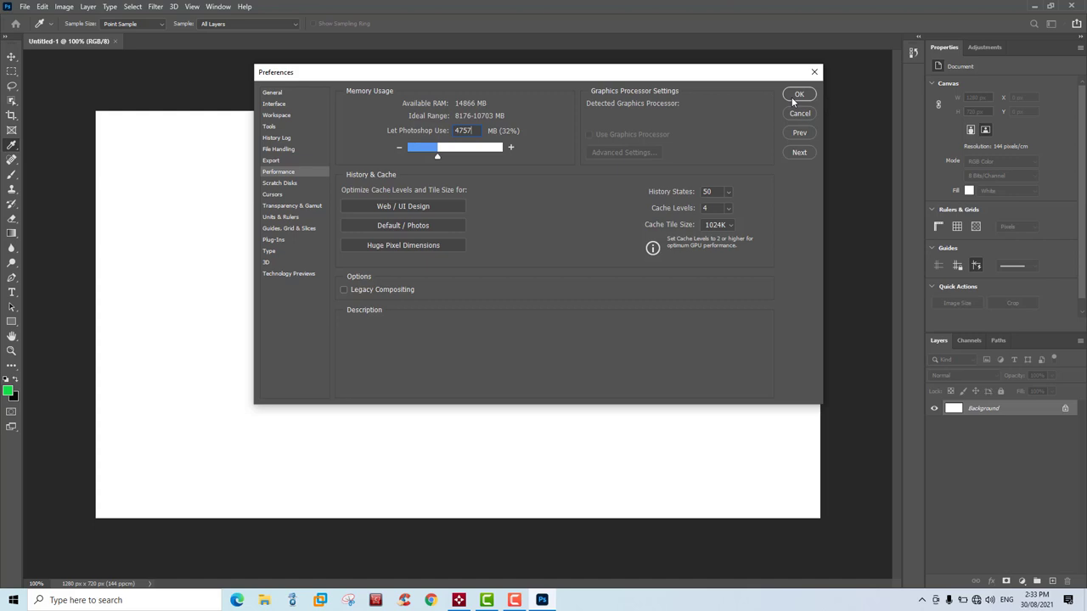
left_click(799, 94)
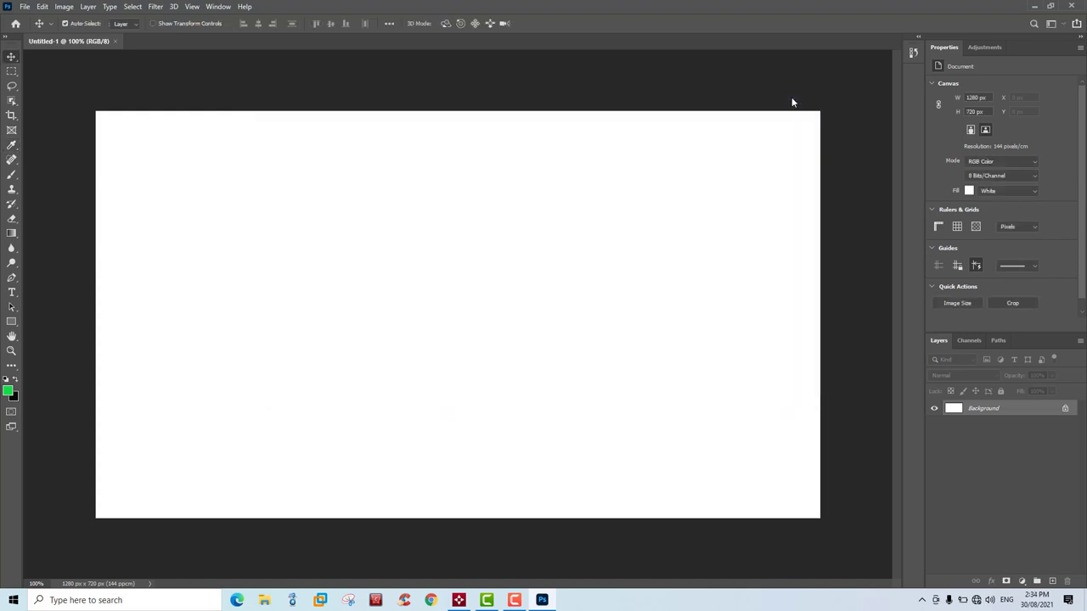
mouse_move(360, 57)
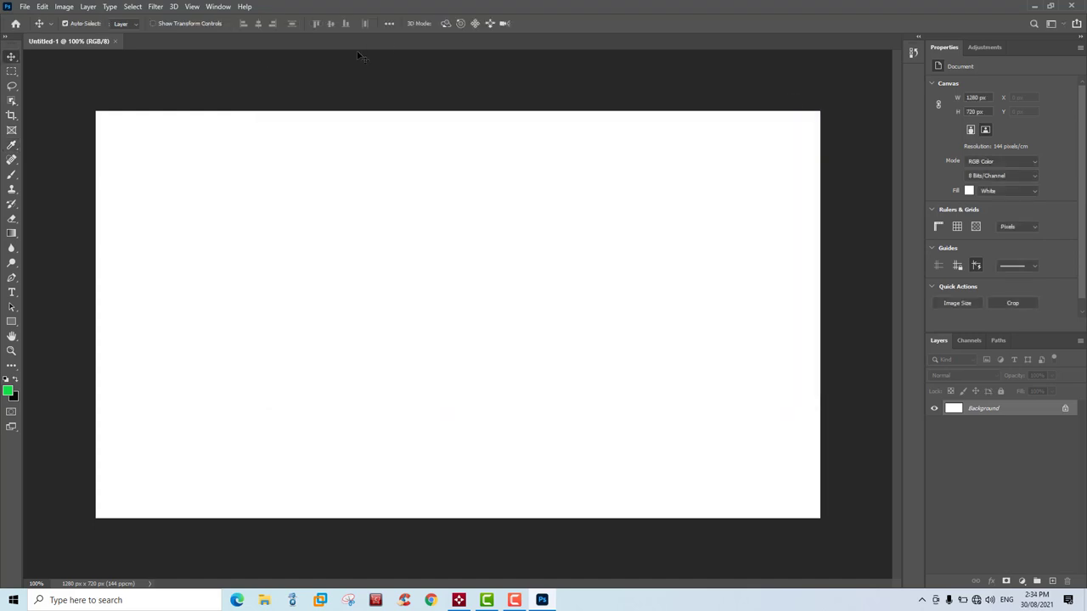